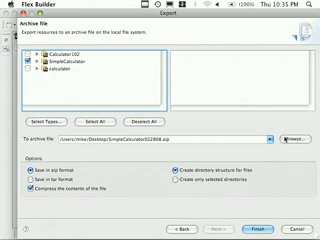
Attempt exporting the project as archive 'simplecalculator', dismiss the error, and close the export
{"action": "left_click", "coordinate": [294, 136]}
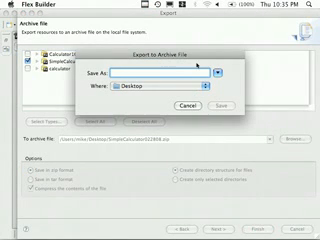
{"action": "type", "text": "sim"}
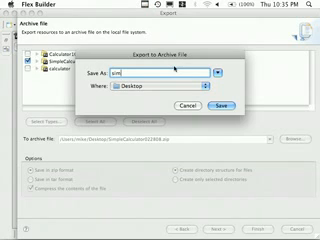
{"action": "type", "text": "simplecalcu"}
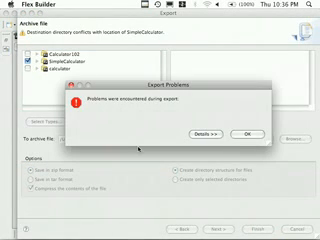
{"action": "left_click", "coordinate": [240, 132]}
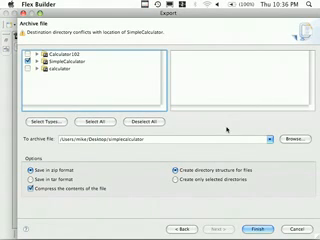
{"action": "left_click", "coordinate": [292, 138]}
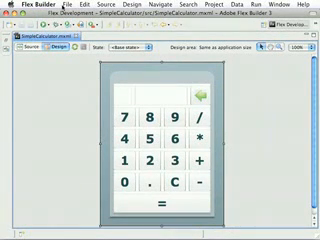
{"action": "left_click", "coordinate": [62, 8]}
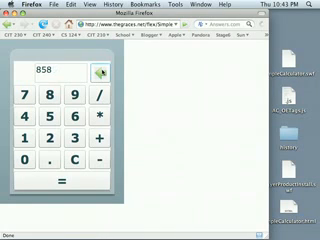
Load the uploaded calculator page in Firefox and test its buttons
{"action": "left_click", "coordinate": [96, 76]}
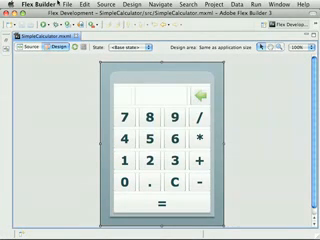
{"action": "left_click", "coordinate": [64, 8]}
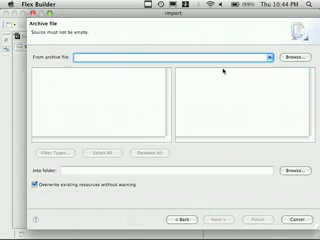
{"action": "left_click", "coordinate": [292, 56]}
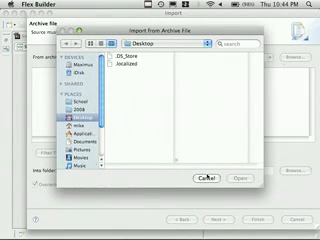
{"action": "left_click", "coordinate": [200, 180]}
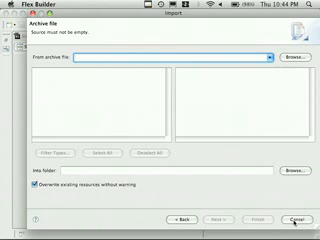
{"action": "left_click", "coordinate": [296, 184]}
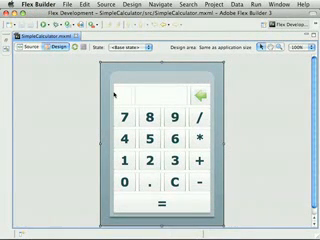